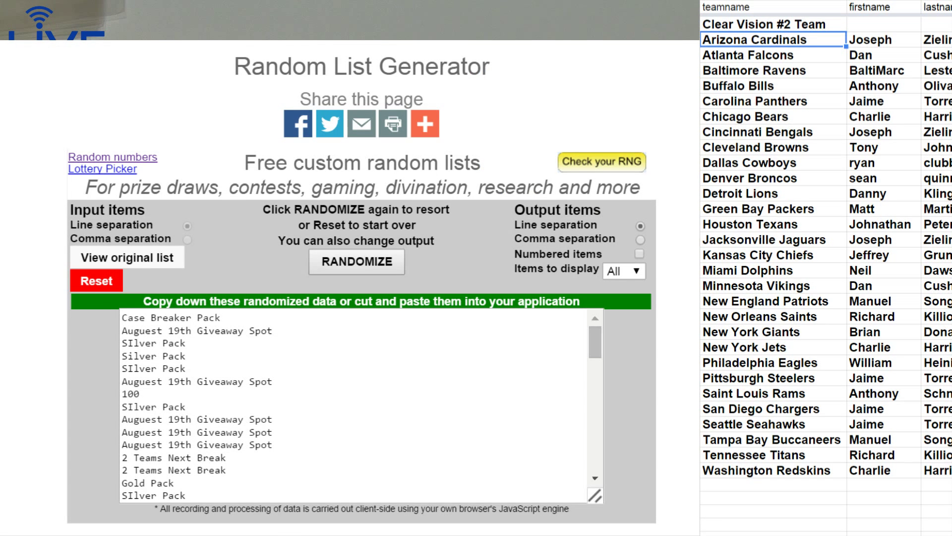
Reset the generator to clear the old prize list before pasting the team names
click(95, 280)
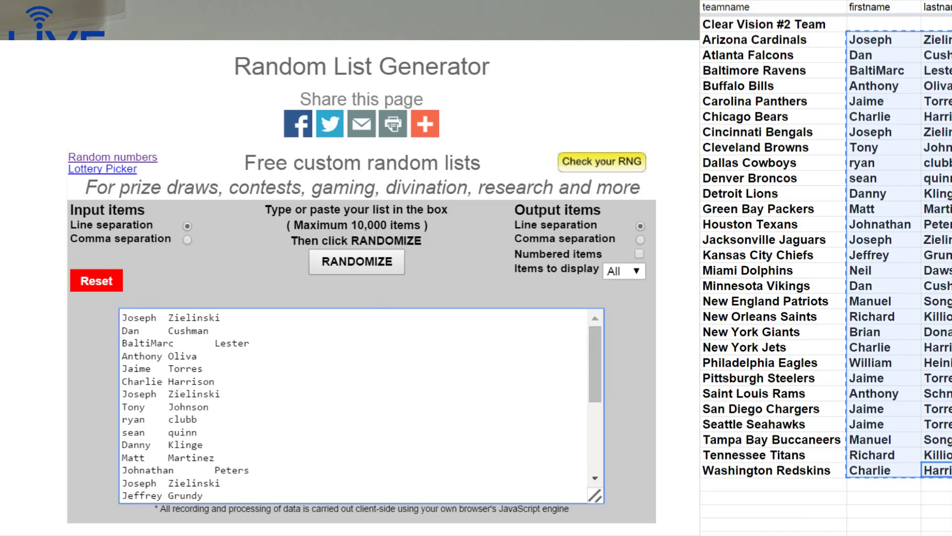
Randomize the Clear Vision #2 names, then randomize them once more
click(356, 262)
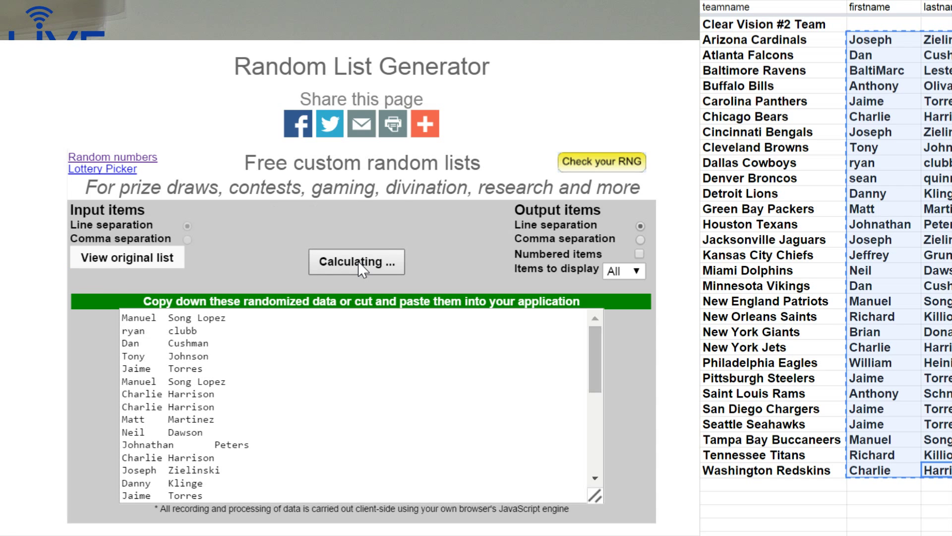
click(356, 262)
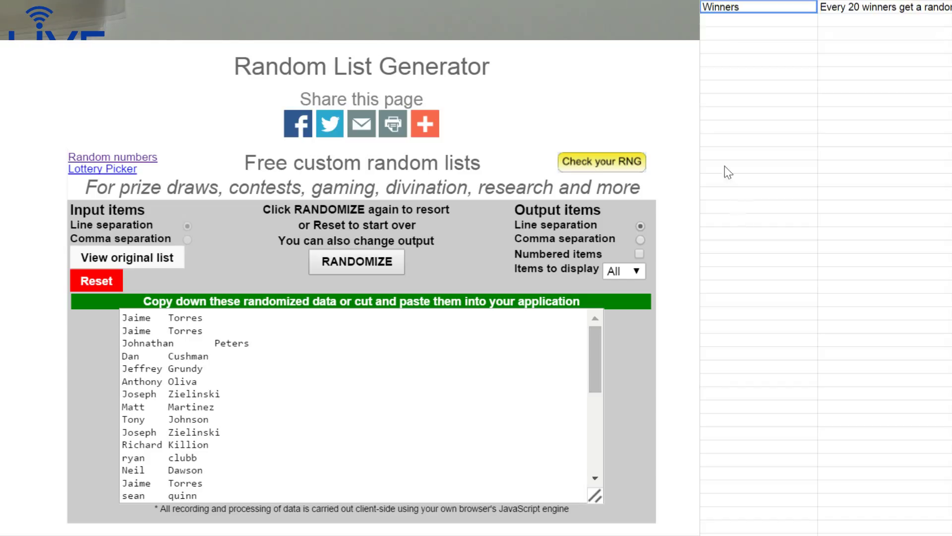
Enter the first winner 'jai…' in the first empty row under Winners
click(757, 21)
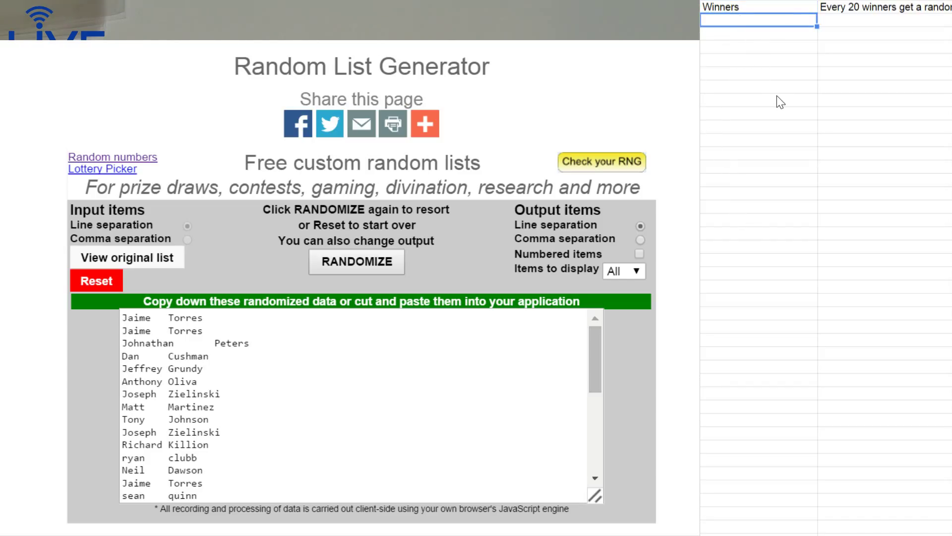
text(jai)
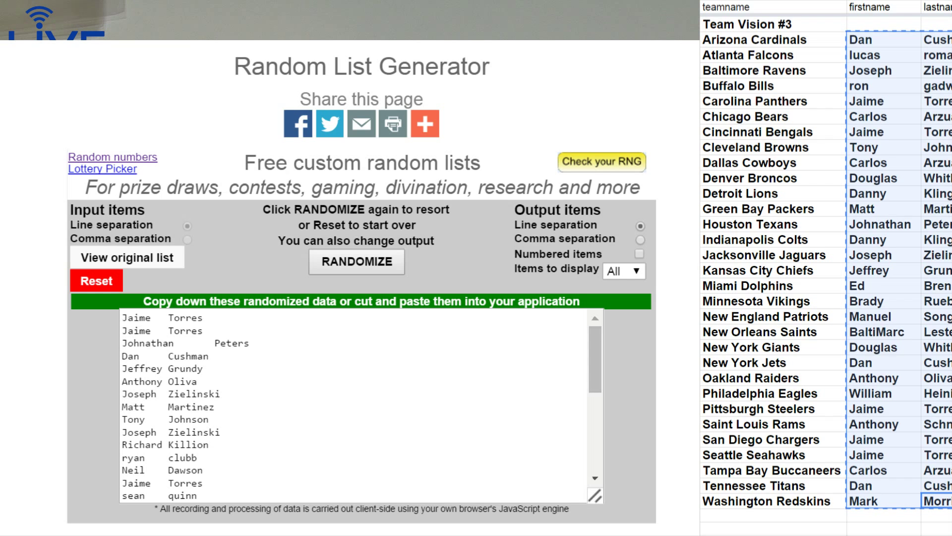
mouse_move(130, 259)
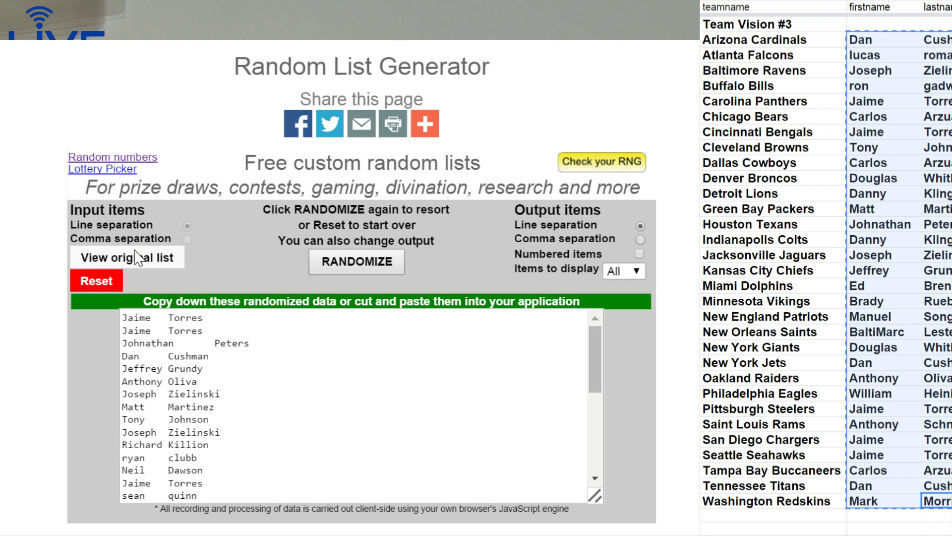
Reset the generator and randomize the Team Vision #3 names twice
click(95, 280)
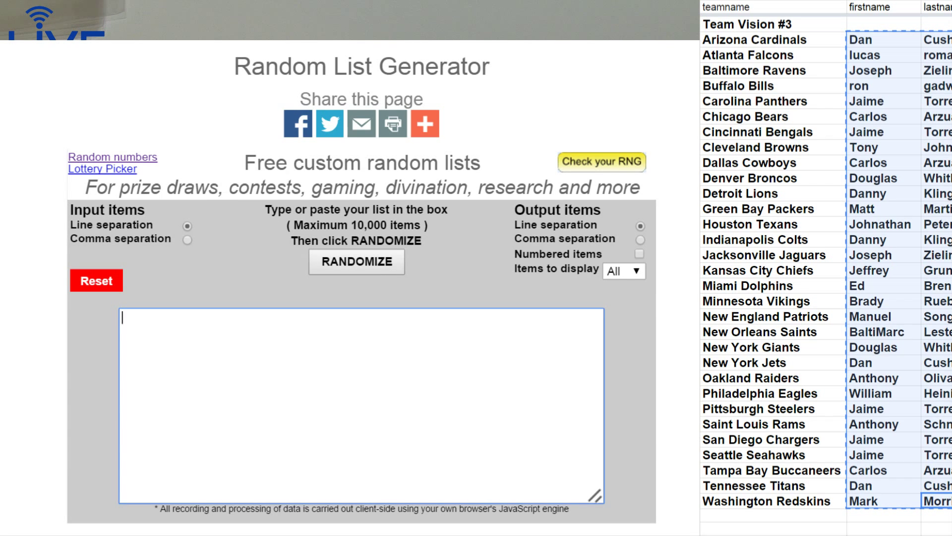
click(357, 262)
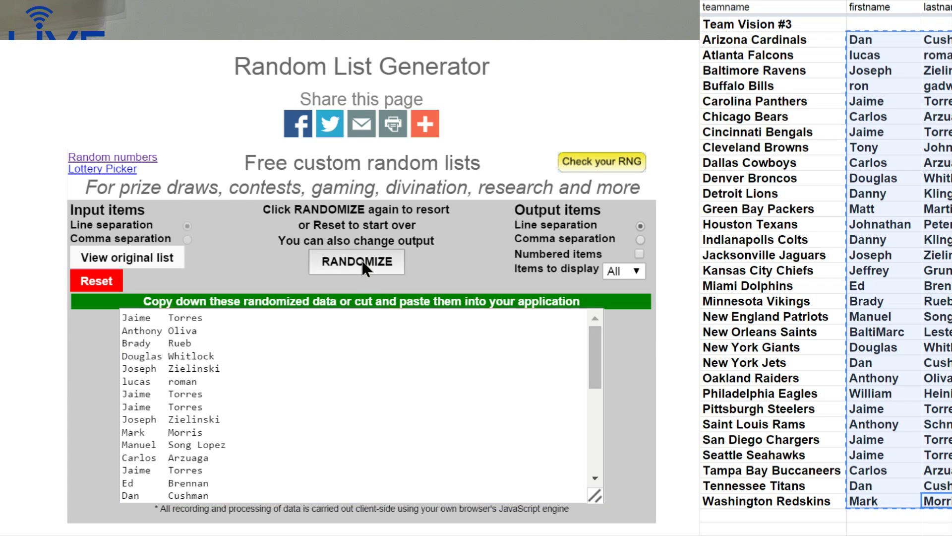
click(357, 262)
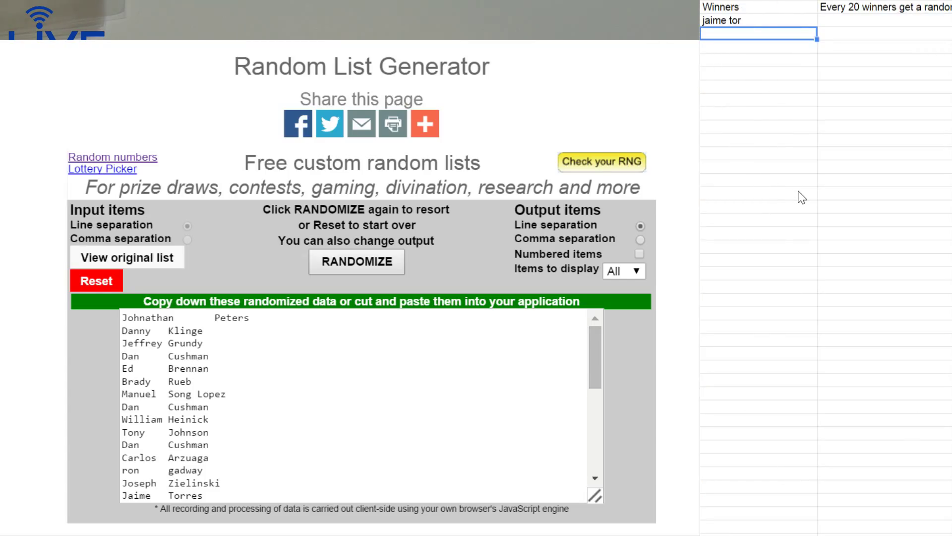
Enter winner 'johnathan', then sort the team sheet A → Z by the teamname column
text(johnathan)
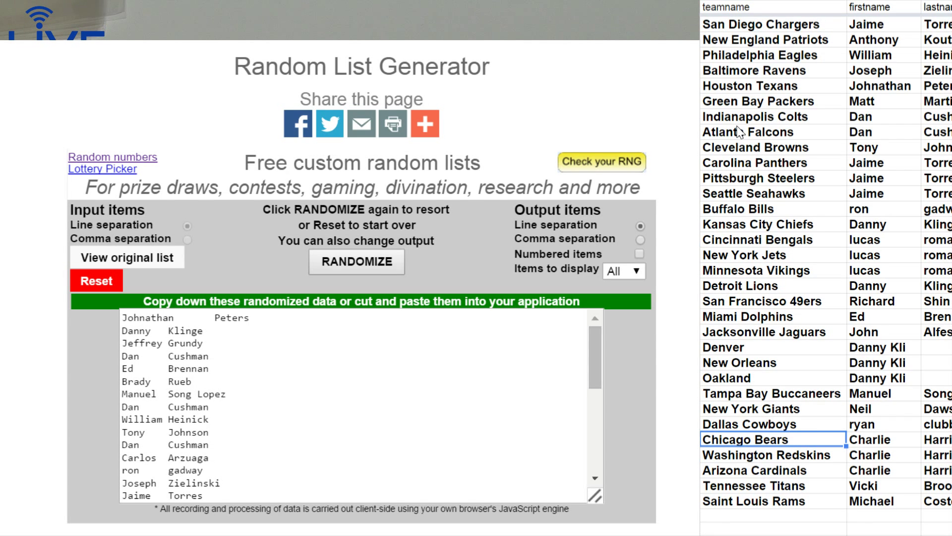
right_click(736, 7)
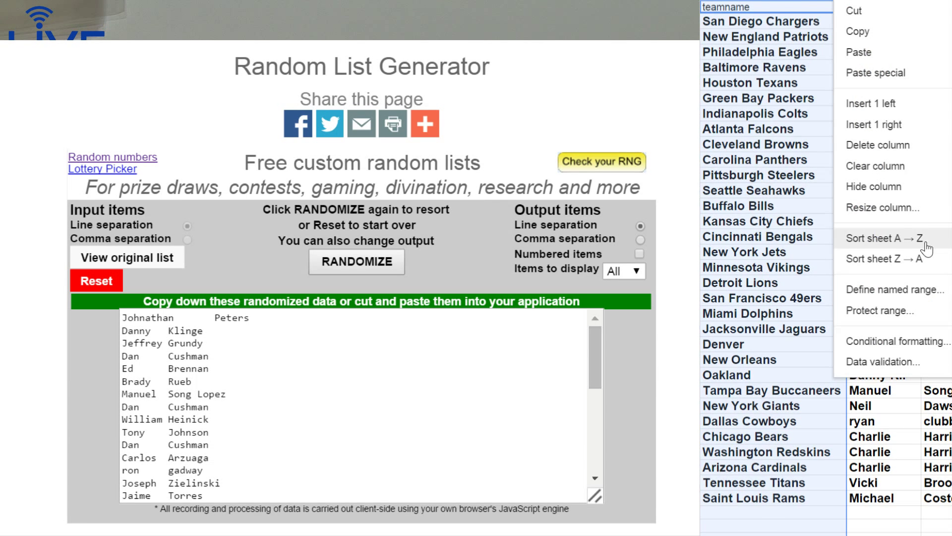
click(887, 238)
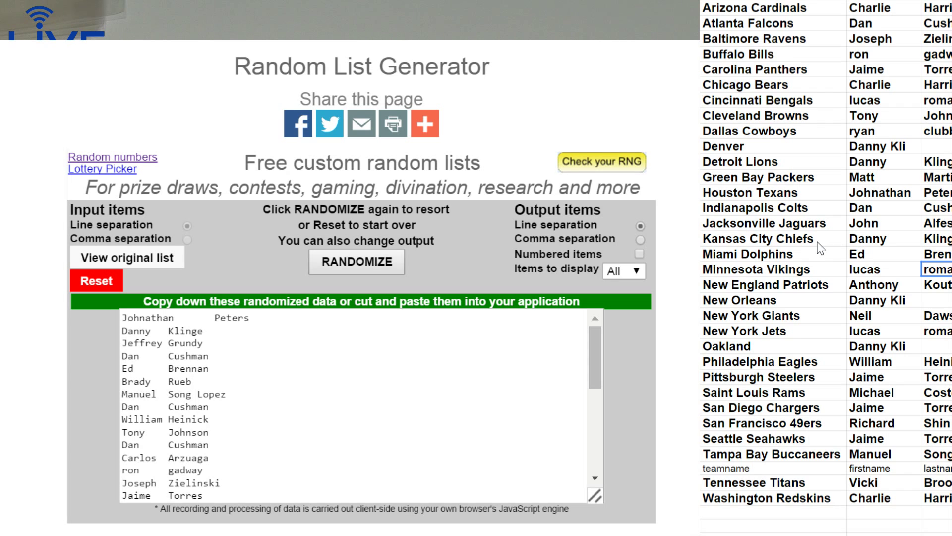